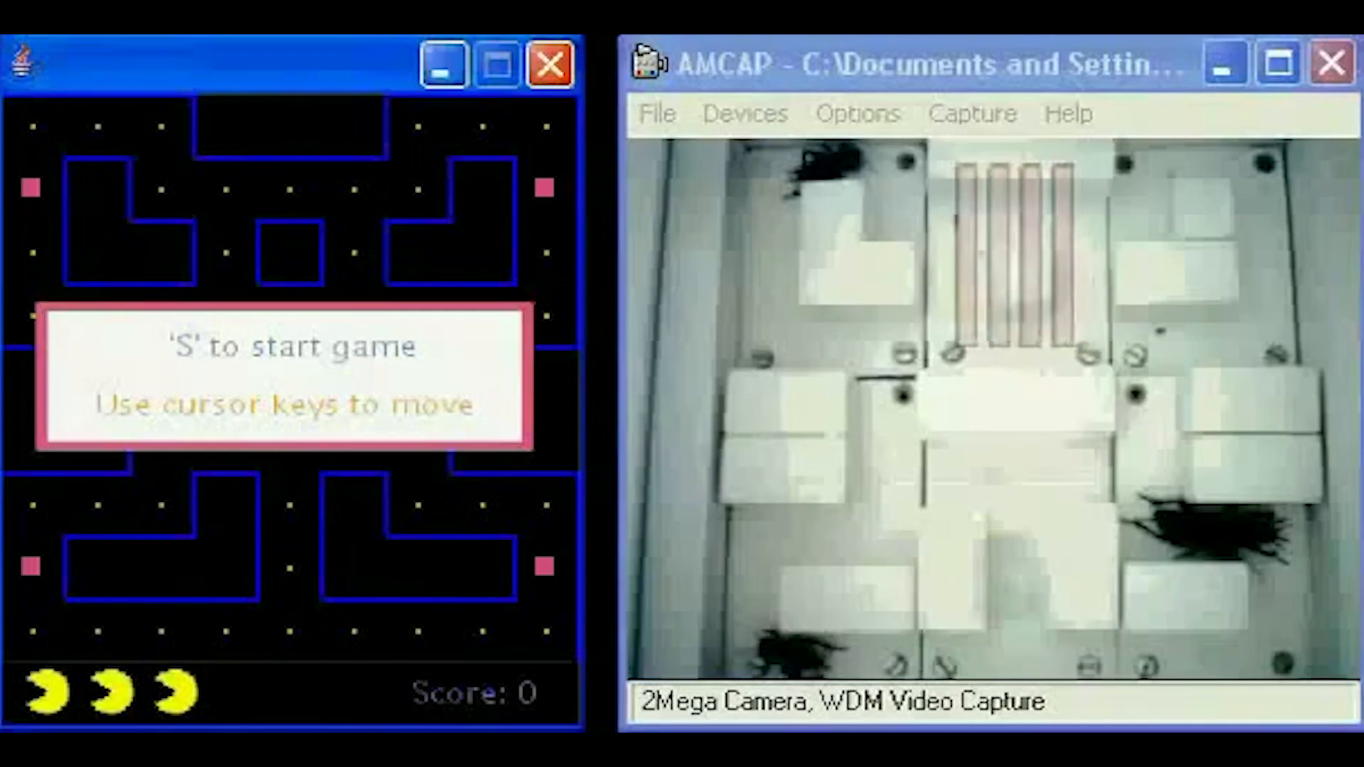
Start a new round of Pac-Man with the S key so Pac-Man and the ghosts begin moving.
{"action": "key", "text": "s"}
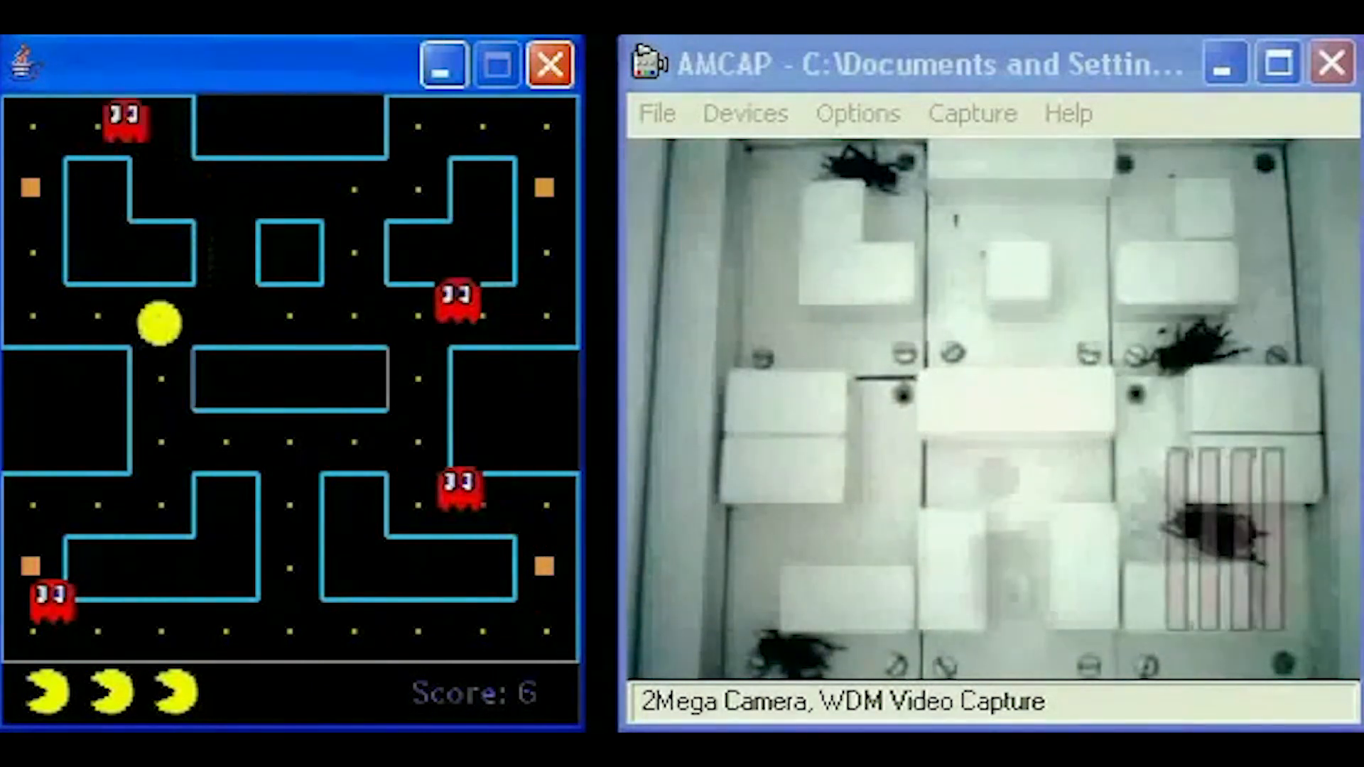